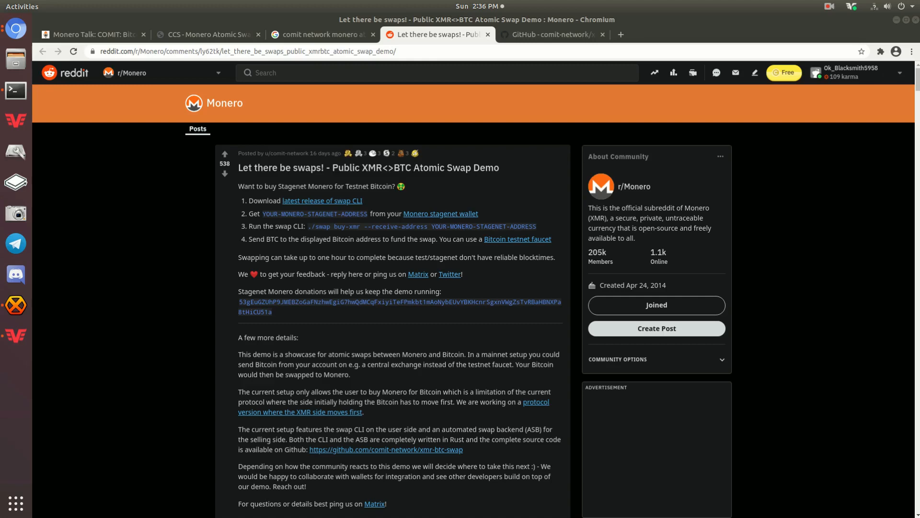
mouse_move(349, 139)
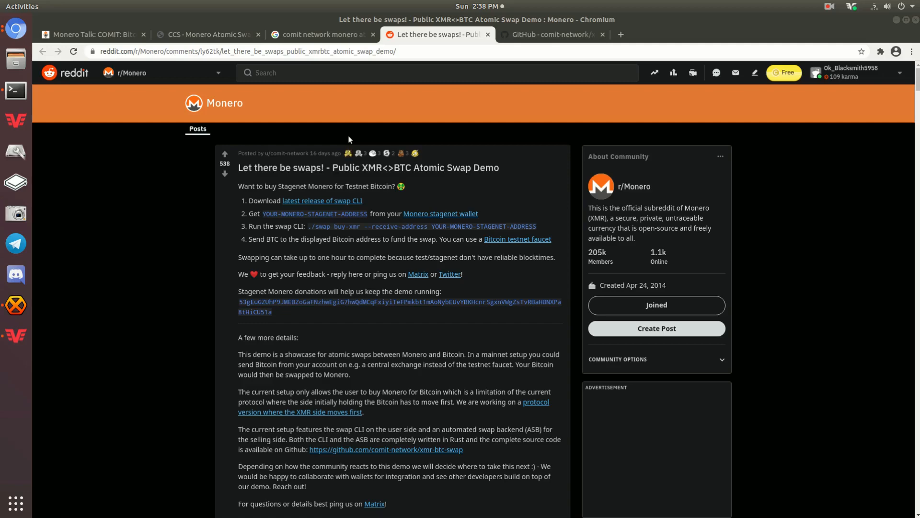
Step: Load kraken.com in a new tab, then switch to the xmr-btc-swap GitHub repository tab
click(735, 34)
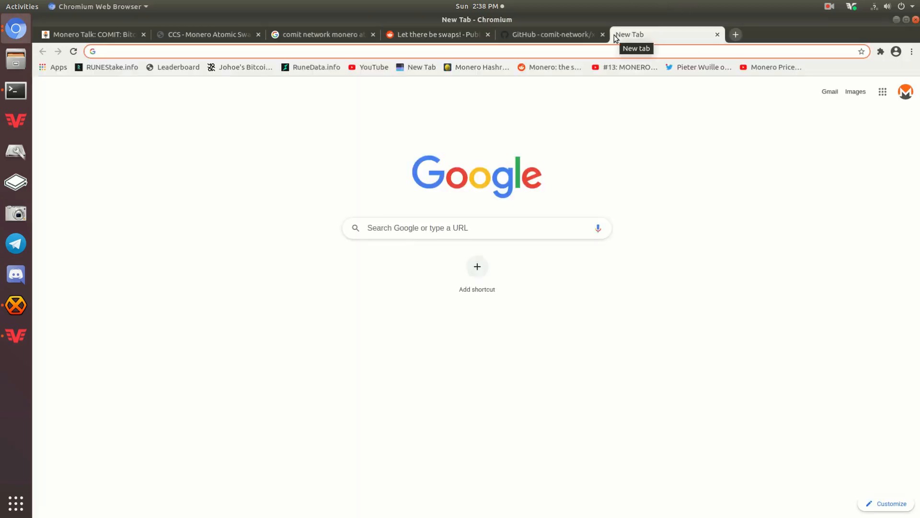
text(kraken.com)
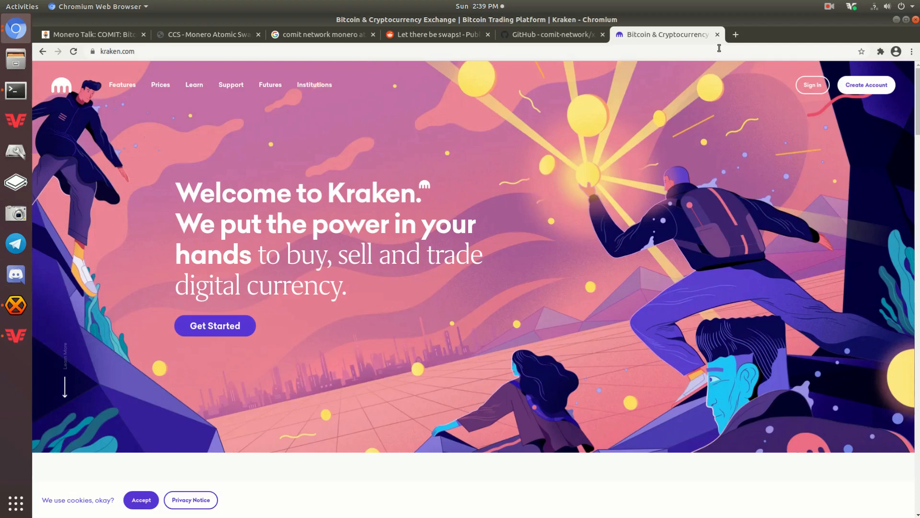
mouse_move(498, 29)
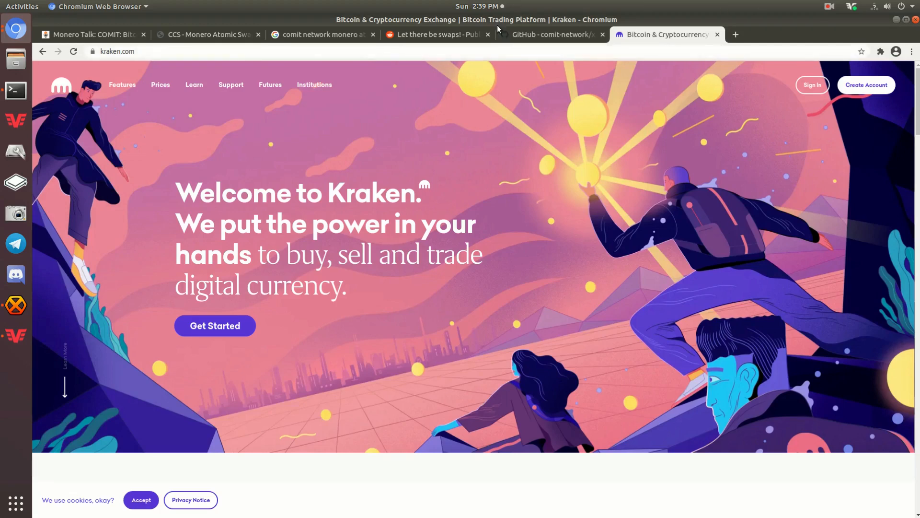
click(550, 34)
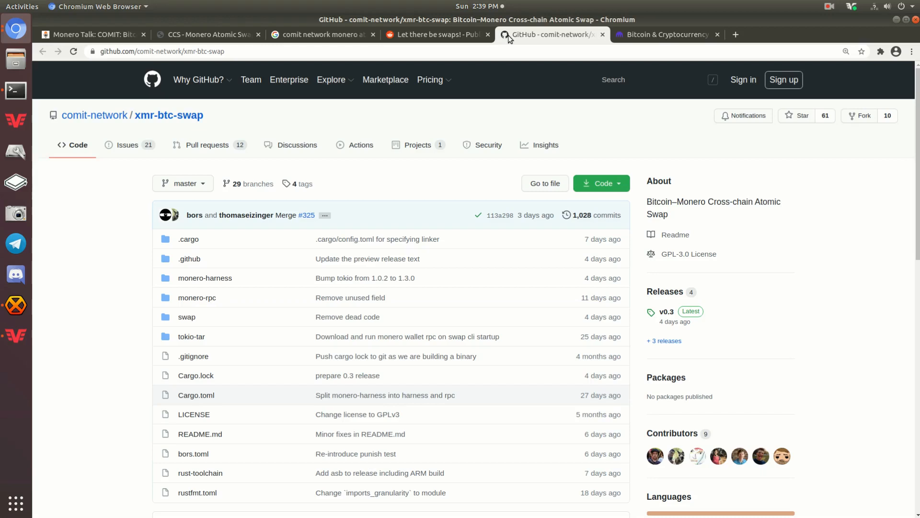
mouse_move(253, 4)
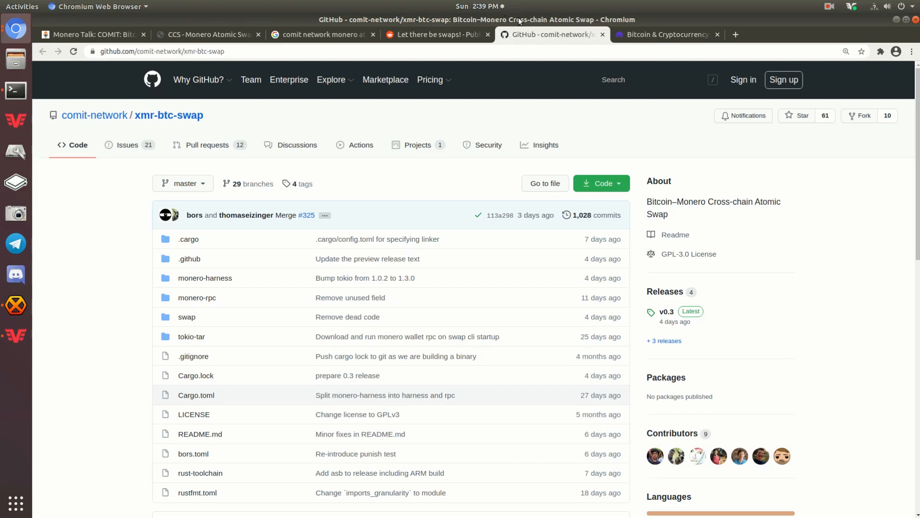
mouse_move(545, 34)
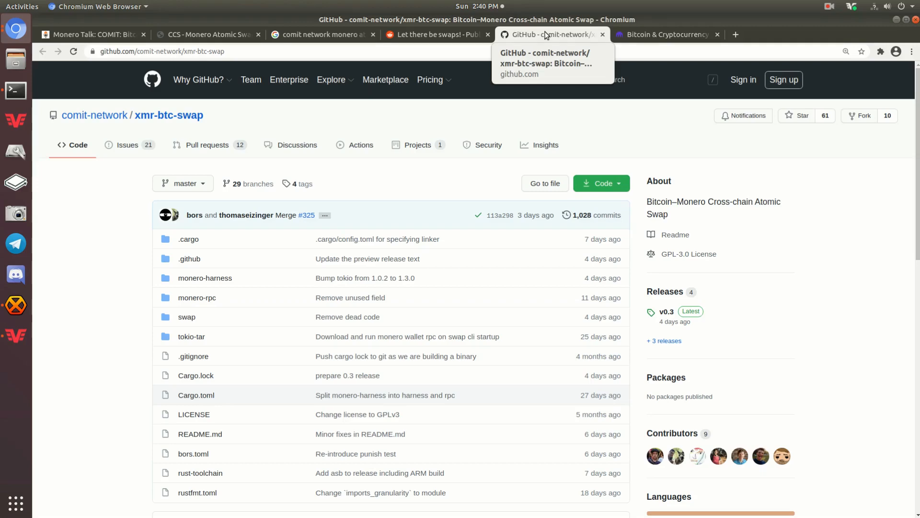
Step: Switch to the Monero Atomic Swaps funding proposal tab on Monero CCS
click(206, 34)
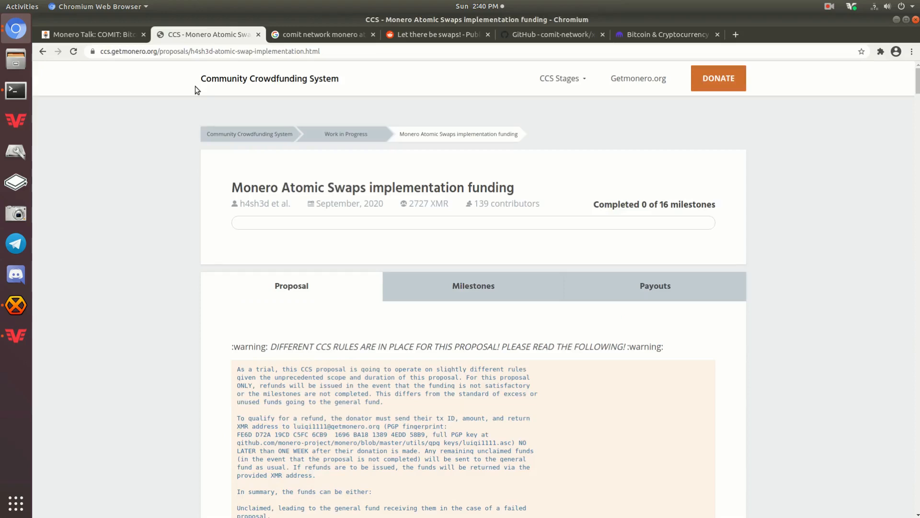
mouse_move(162, 122)
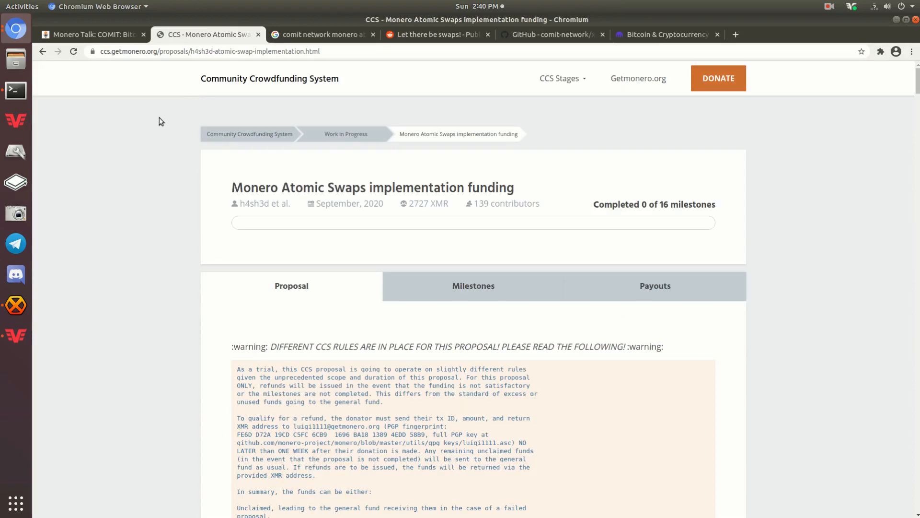
mouse_move(142, 136)
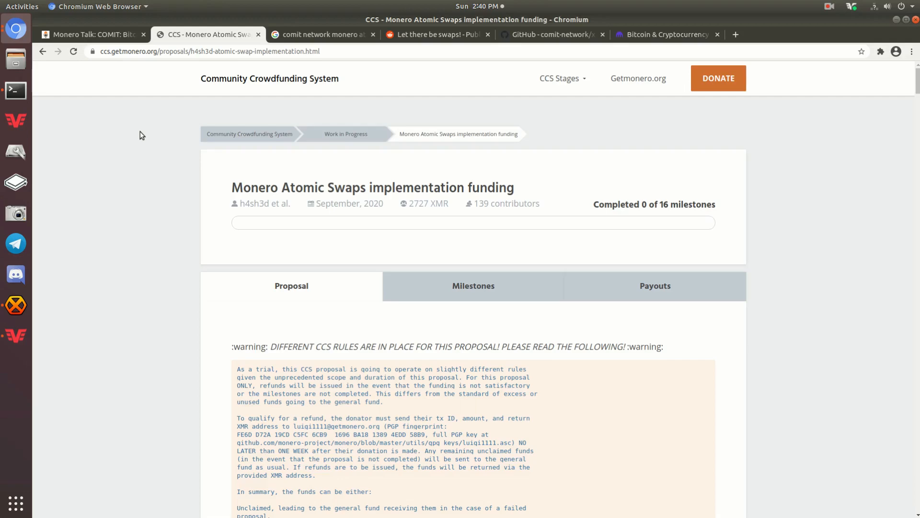
mouse_move(67, 97)
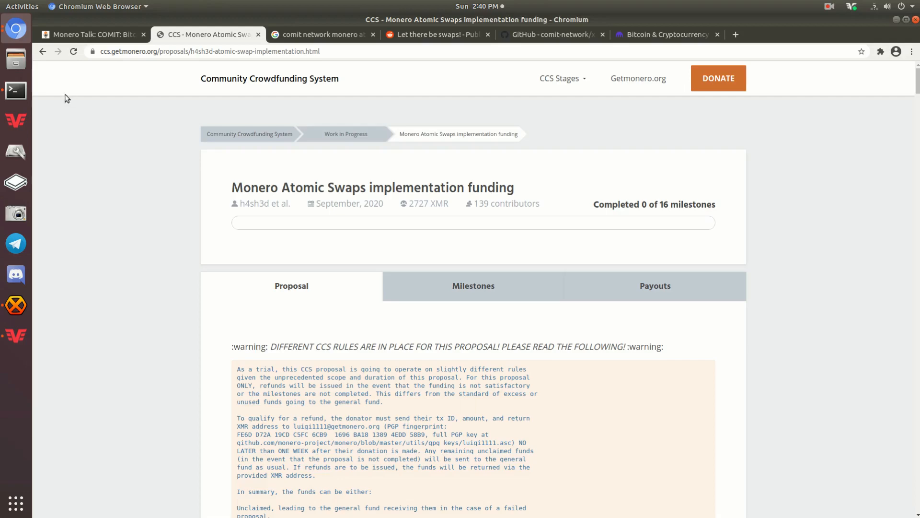
Step: Go back to the CCS Work in Progress list and scroll through its proposals
click(42, 52)
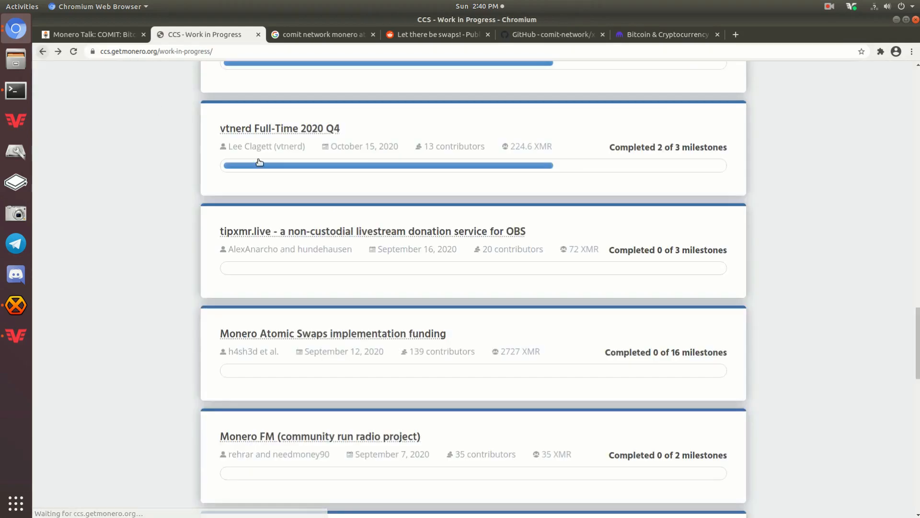
scroll(up, 3)
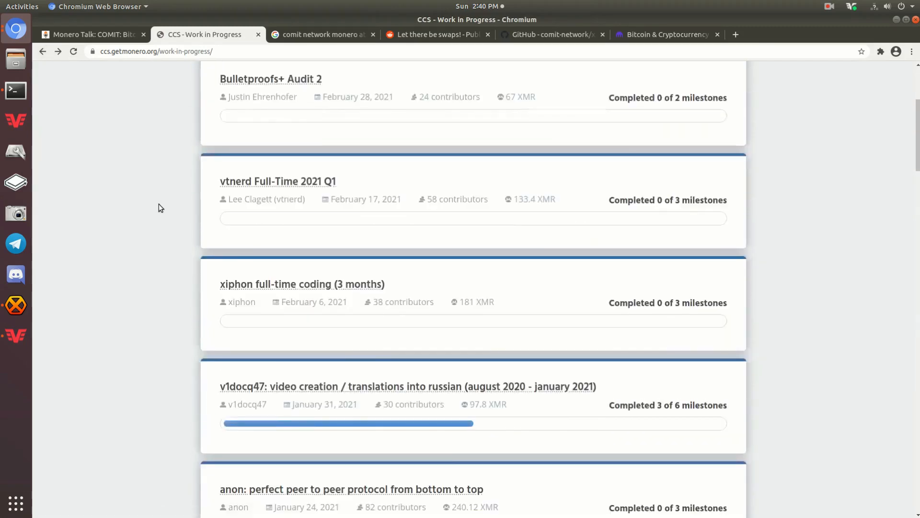
scroll(up, 3)
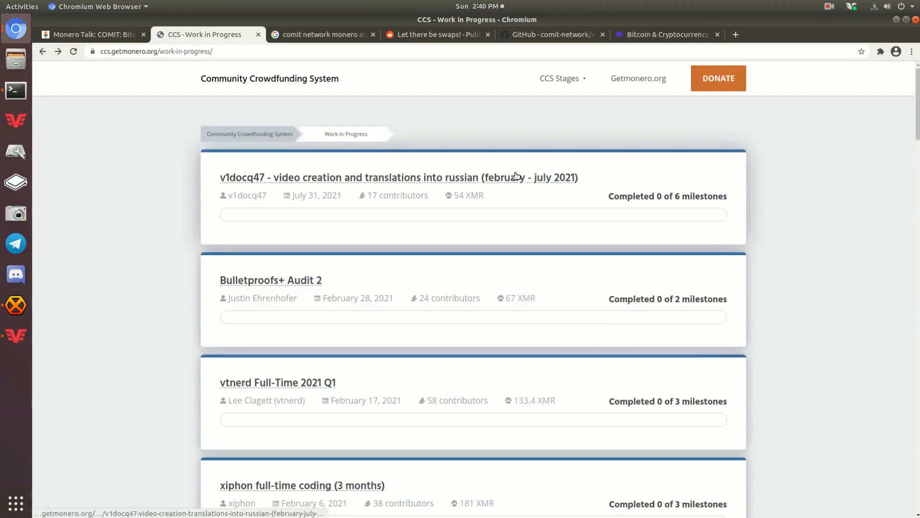
mouse_move(515, 208)
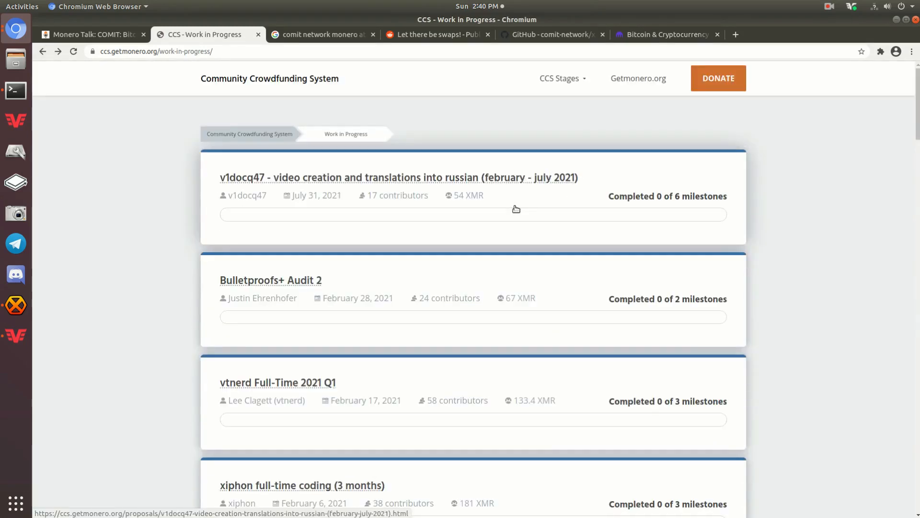
mouse_move(284, 280)
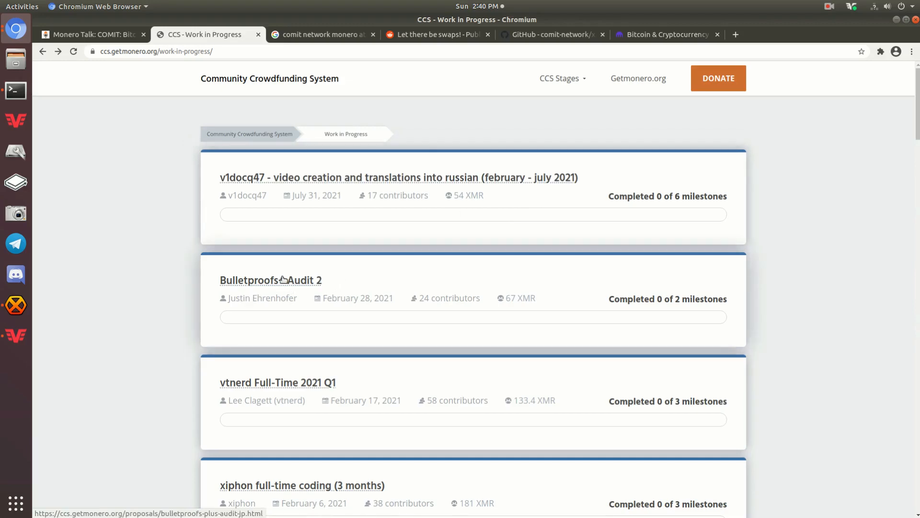
scroll(down, 3)
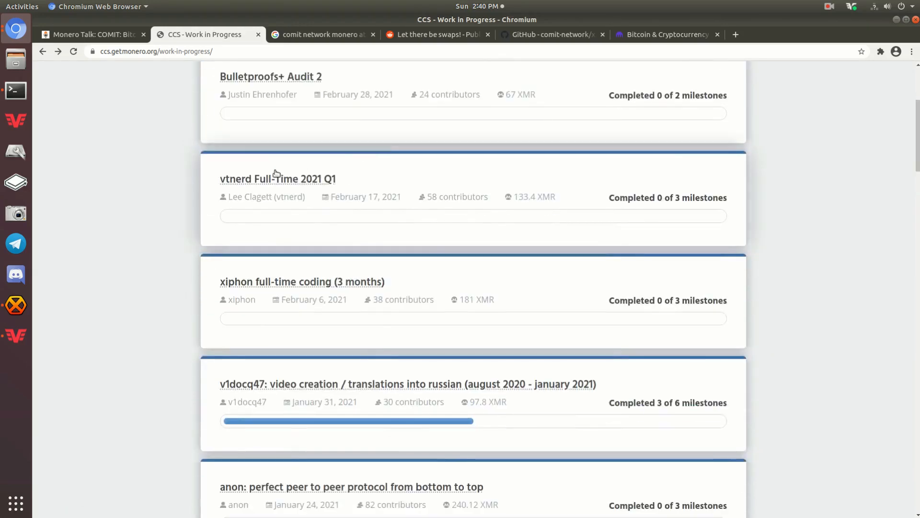
scroll(down, 3)
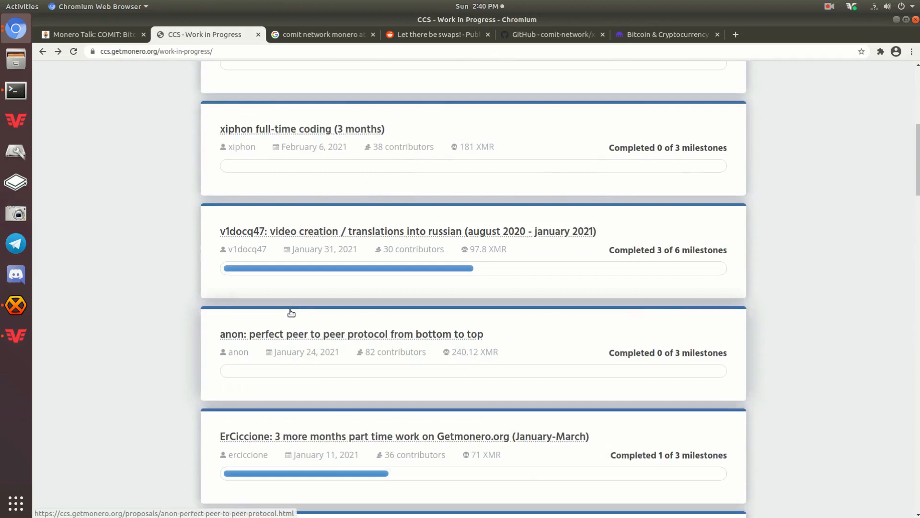
mouse_move(292, 289)
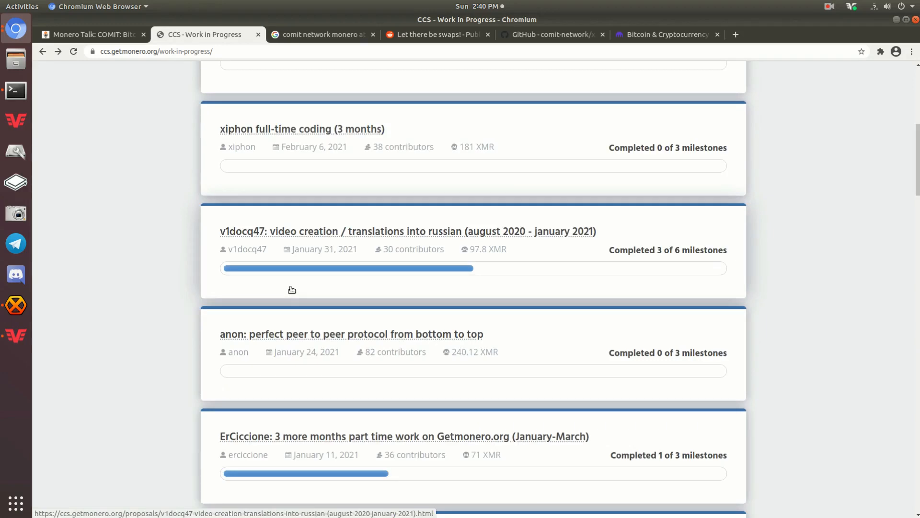
scroll(up, 3)
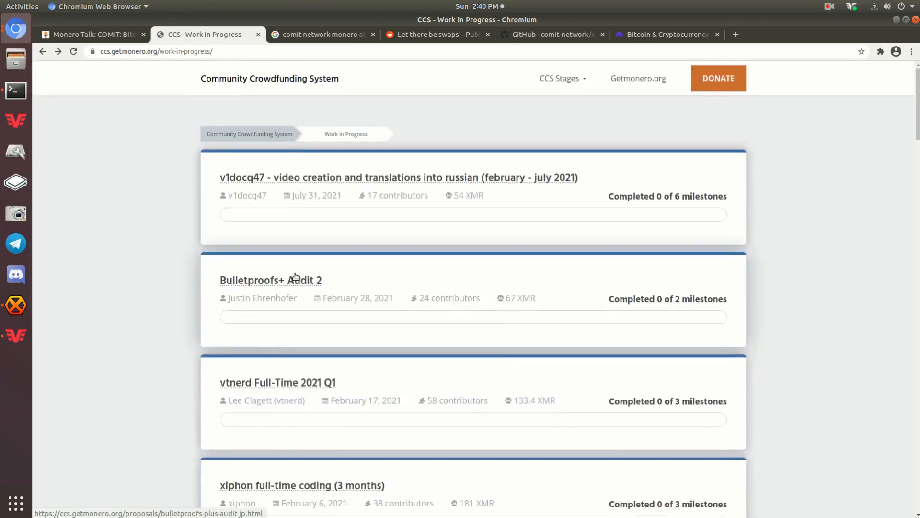
mouse_move(57, 51)
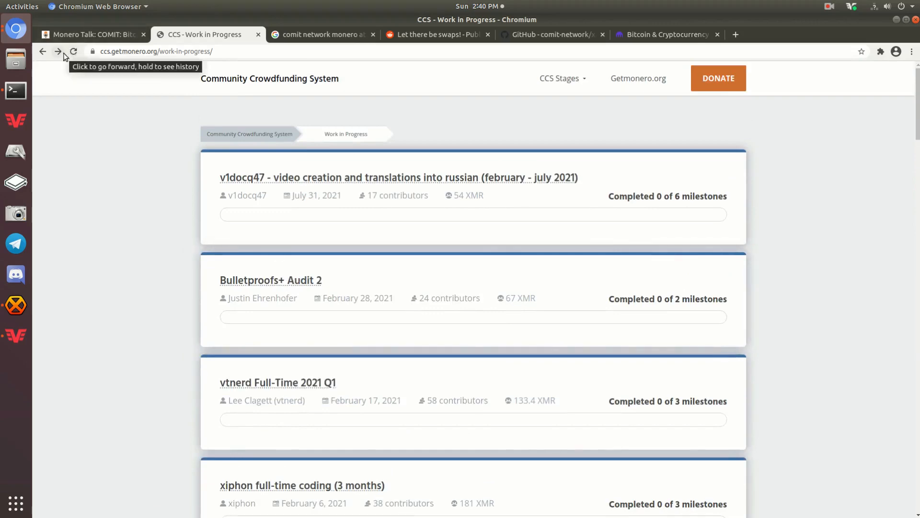
click(57, 52)
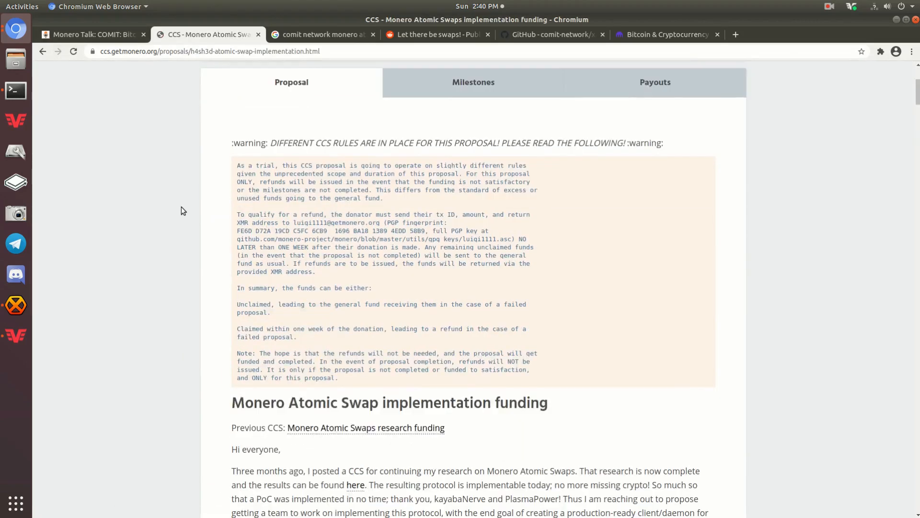
scroll(down, 3)
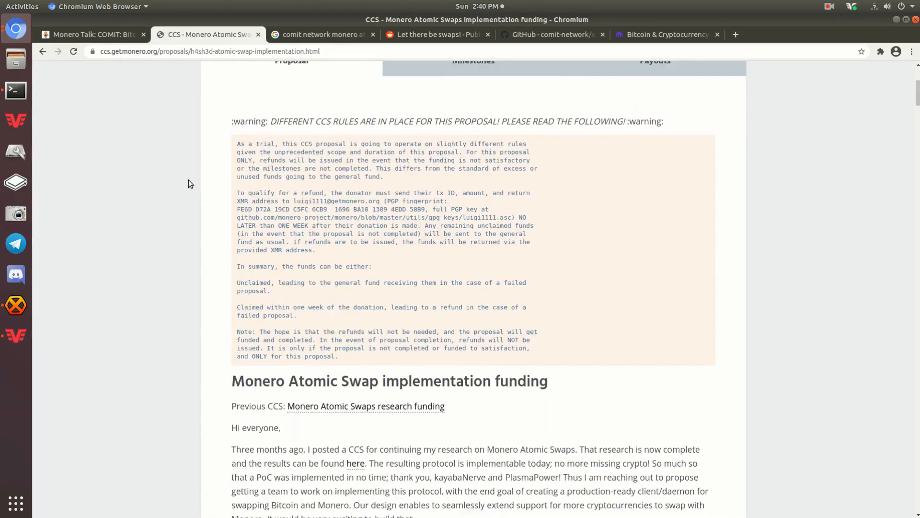
scroll(up, 3)
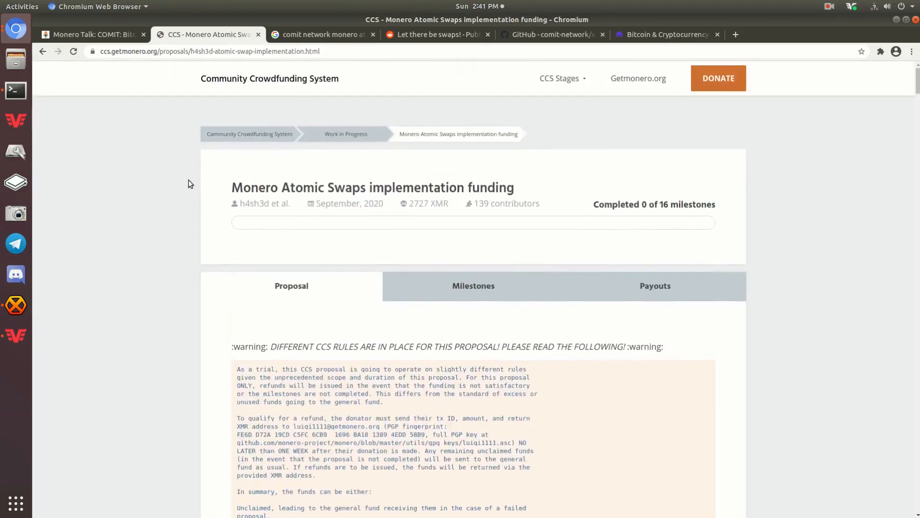
scroll(down, 3)
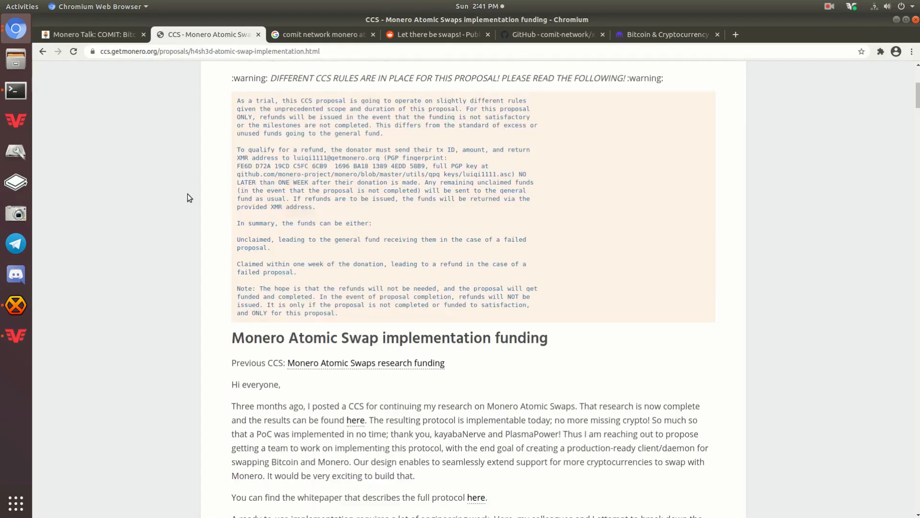
scroll(down, 3)
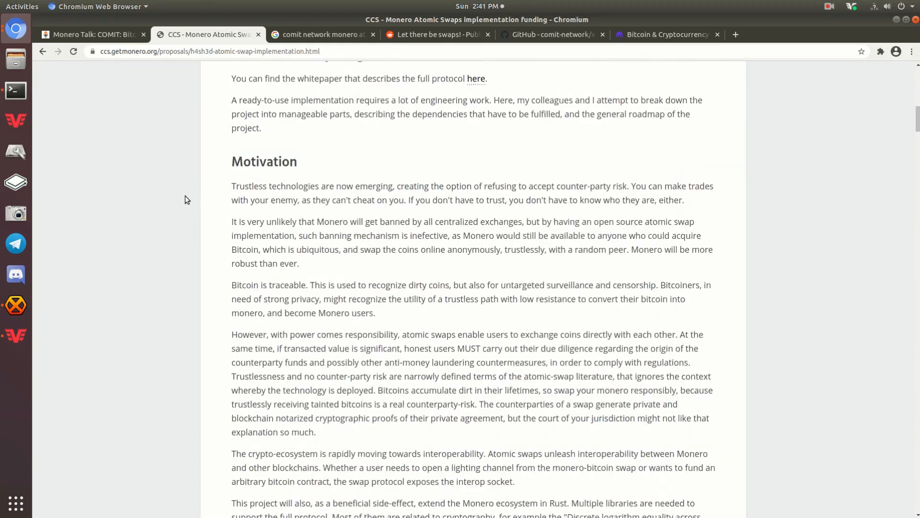
scroll(down, 3)
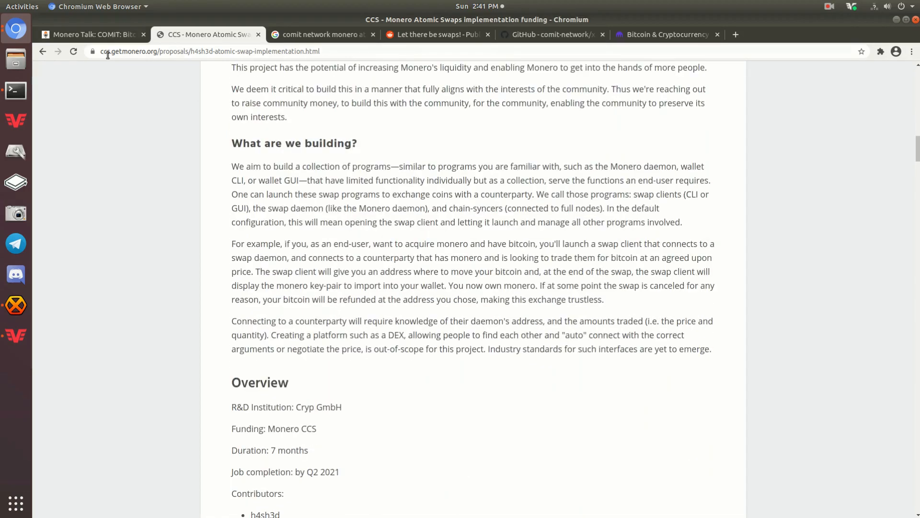
scroll(down, 3)
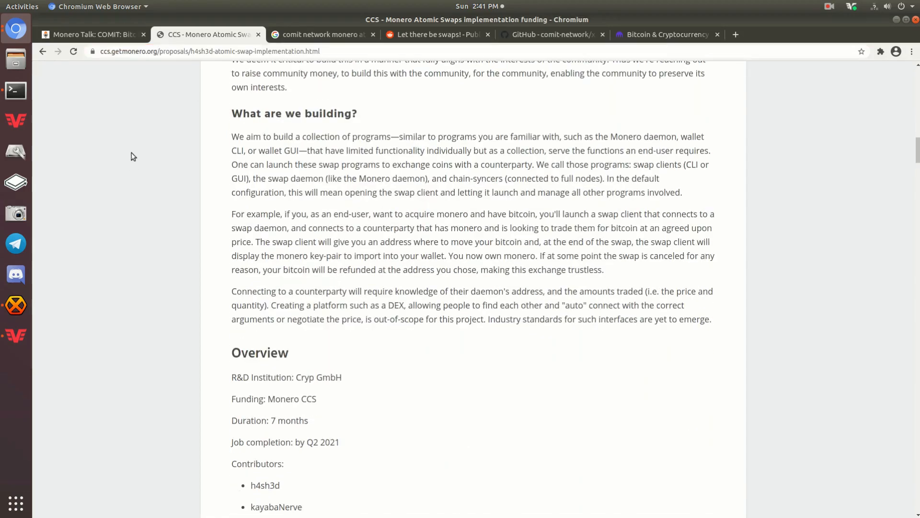
scroll(down, 3)
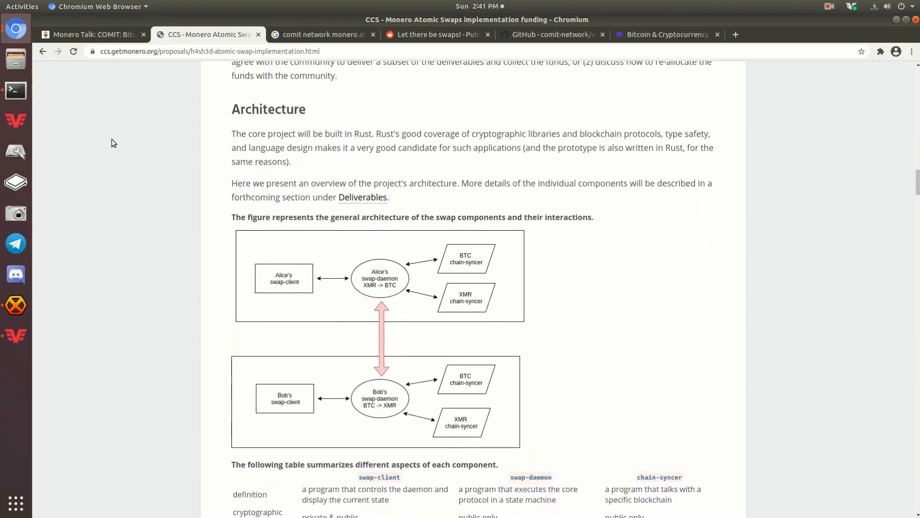
Step: Switch through the Google results tab to the Reddit 'Let there be swaps!' post and skim its comments
click(320, 34)
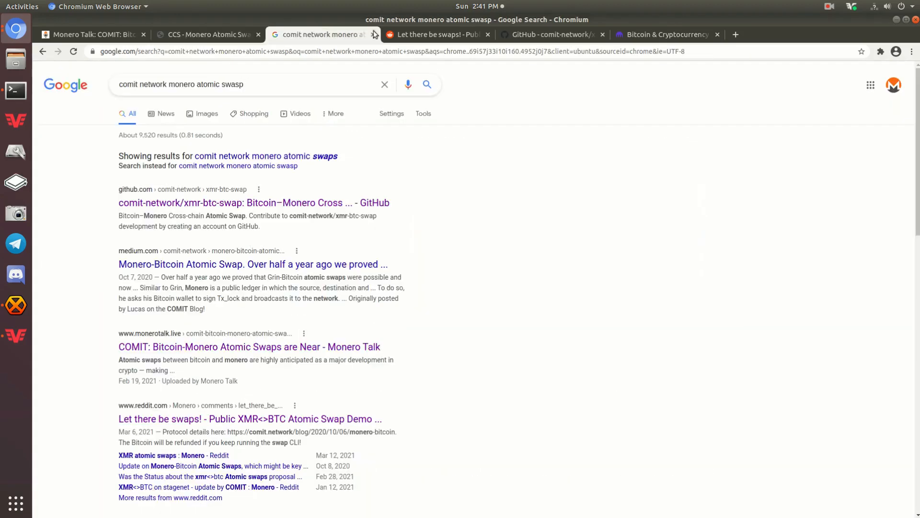
click(438, 34)
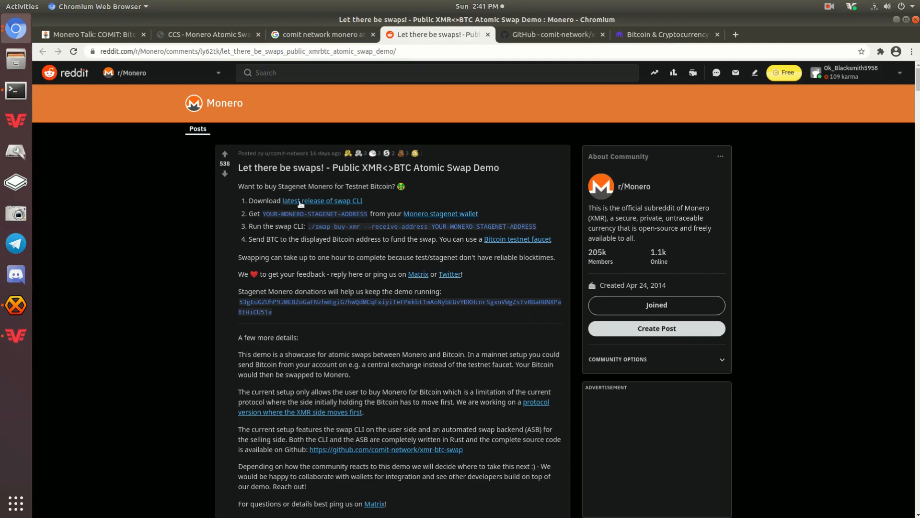
mouse_move(232, 210)
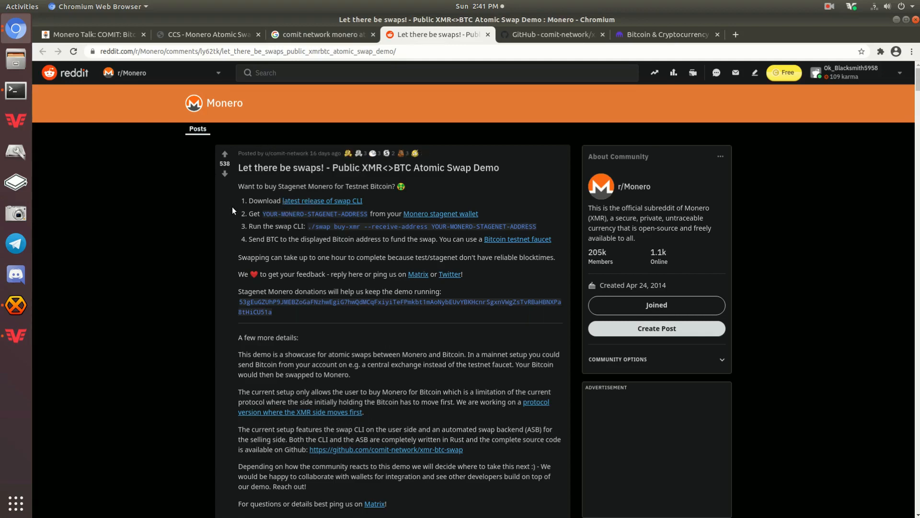
mouse_move(461, 161)
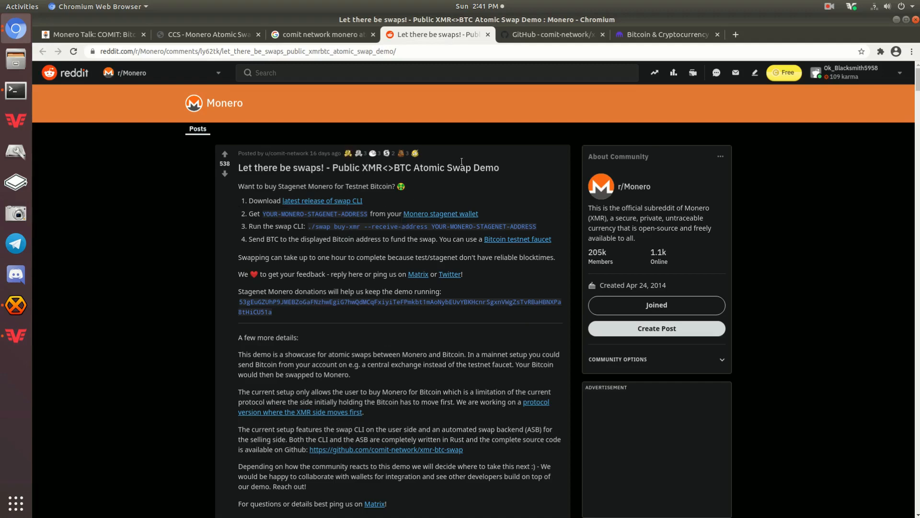
mouse_move(468, 202)
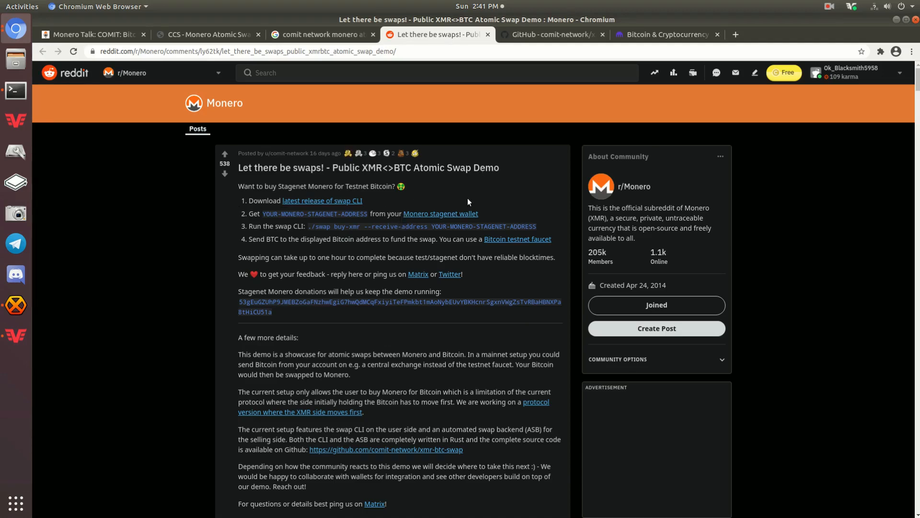
mouse_move(437, 222)
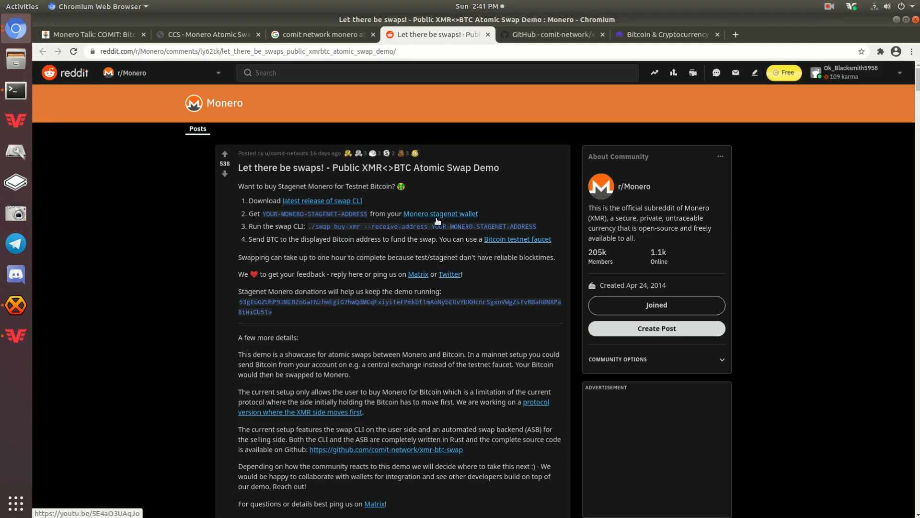
scroll(down, 3)
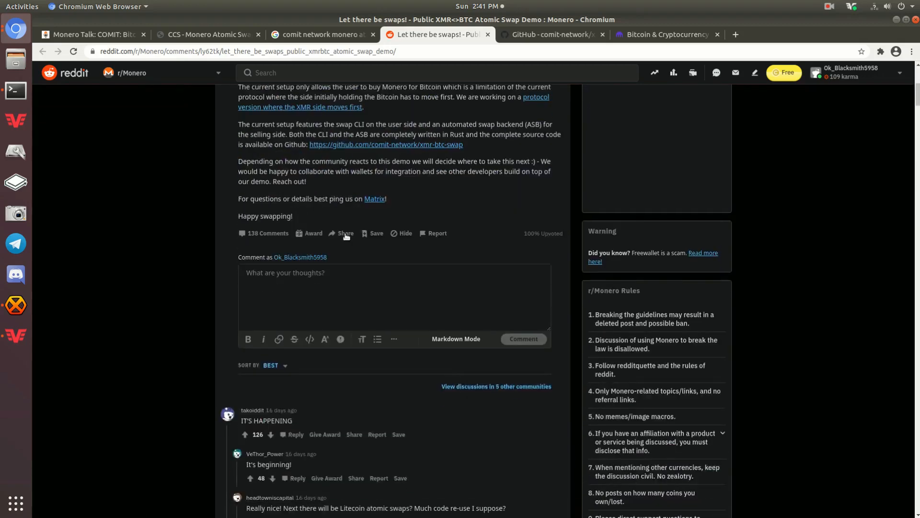
scroll(up, 3)
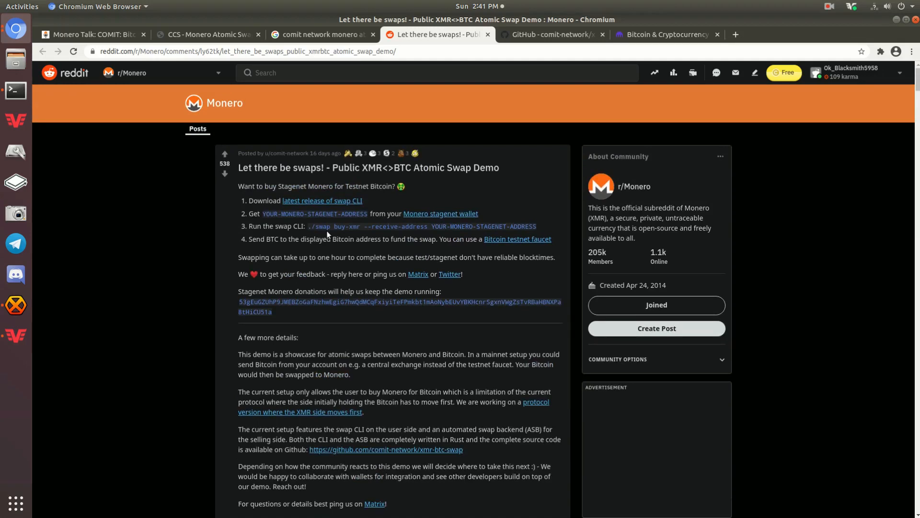
mouse_move(382, 16)
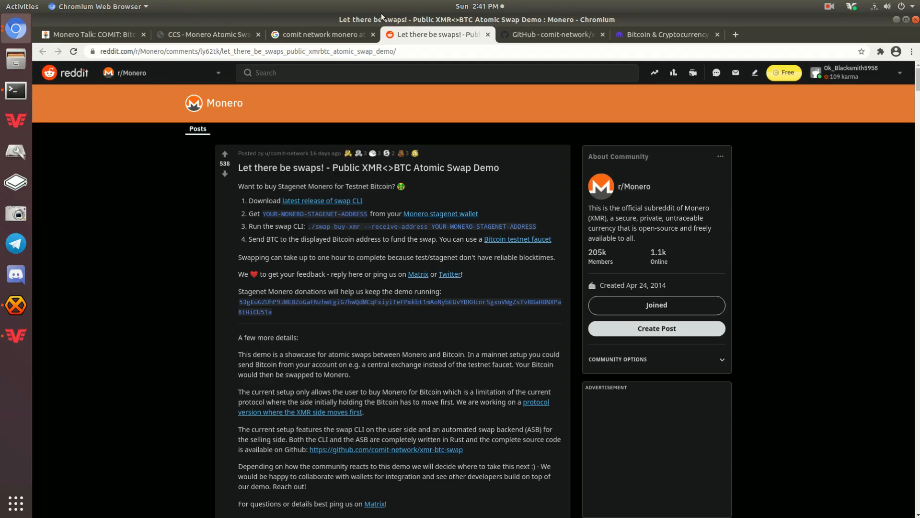
click(552, 34)
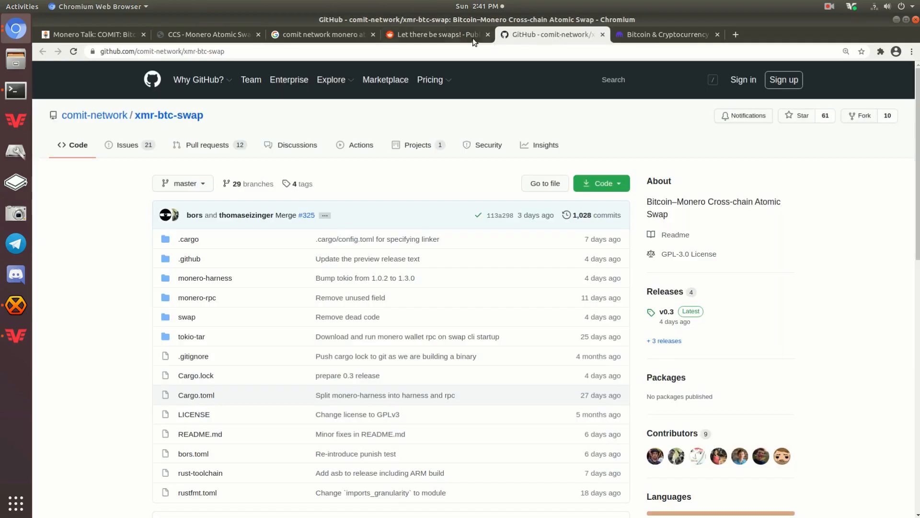
click(437, 34)
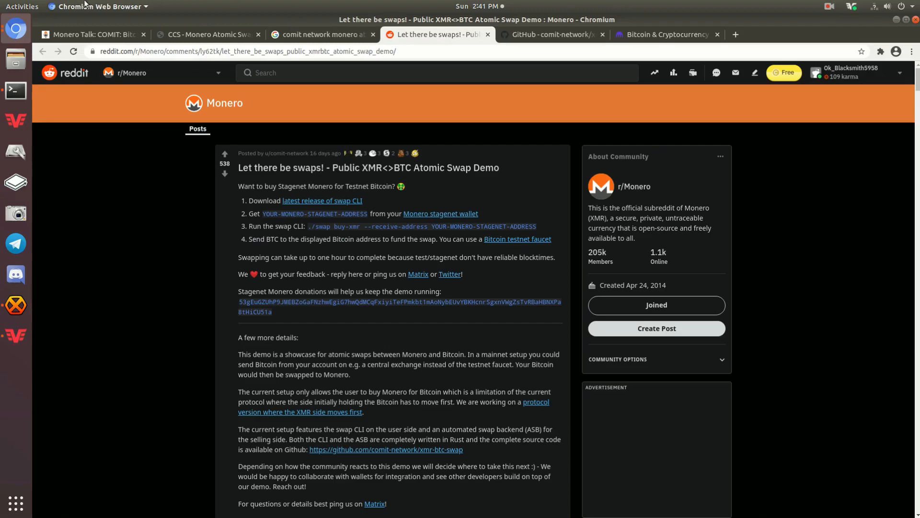
Step: Switch to the 'COMIT: Bitcoin-Monero Atomic Swaps are Near' Monero Talk tab
click(91, 34)
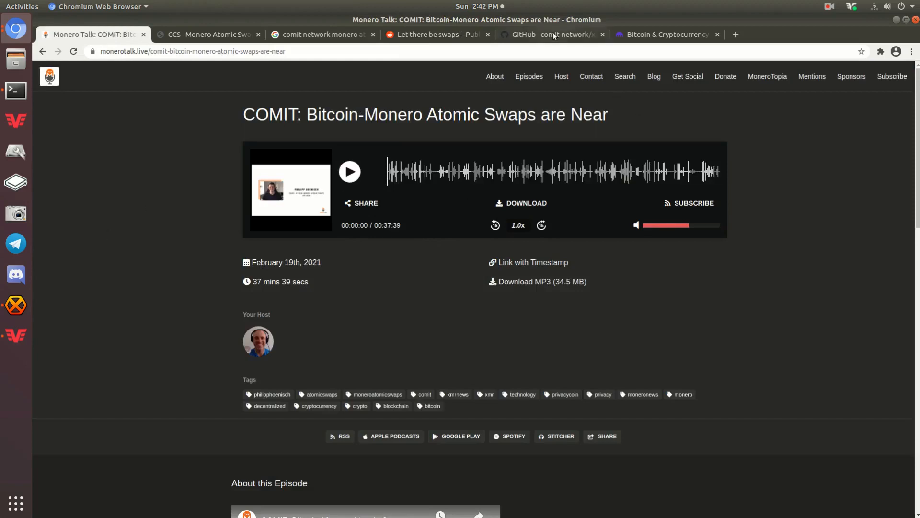
mouse_move(73, 170)
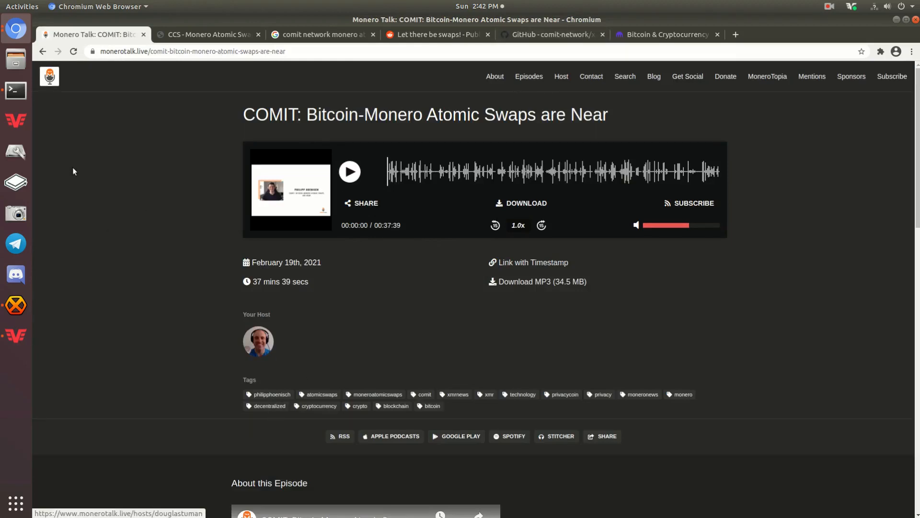
mouse_move(329, 123)
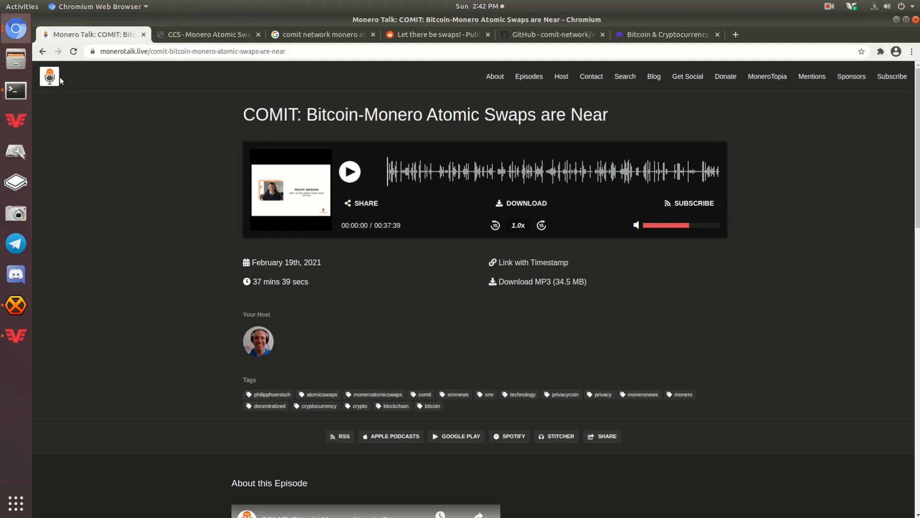
Step: Scroll the Monero Talk episode cards down to the pagination, then switch to the Google results tab
click(206, 34)
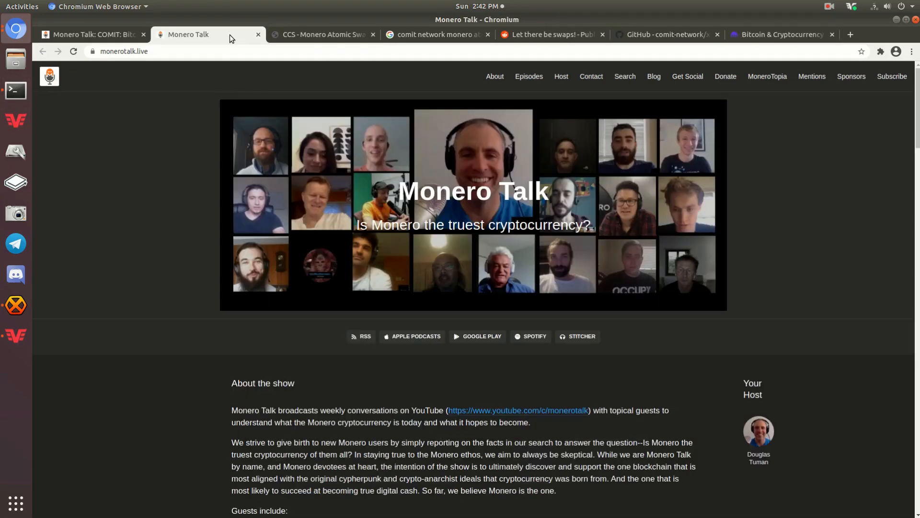
scroll(down, 3)
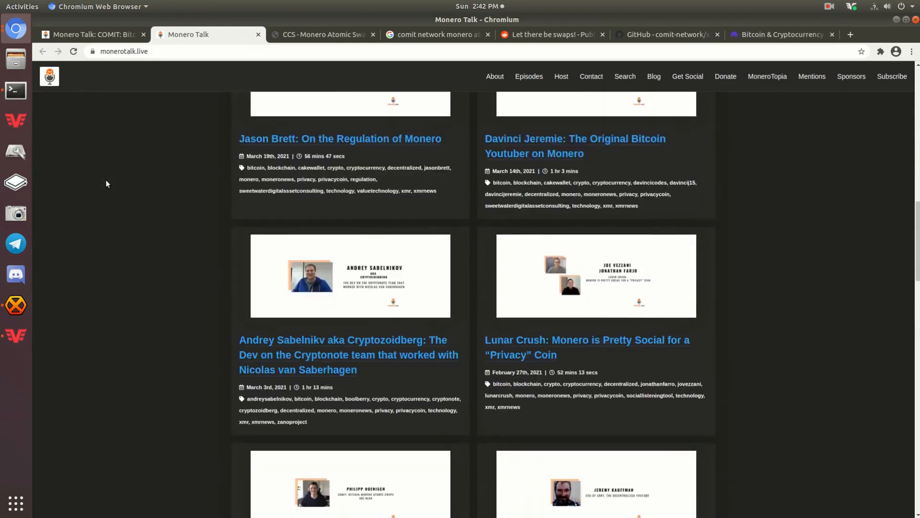
scroll(down, 3)
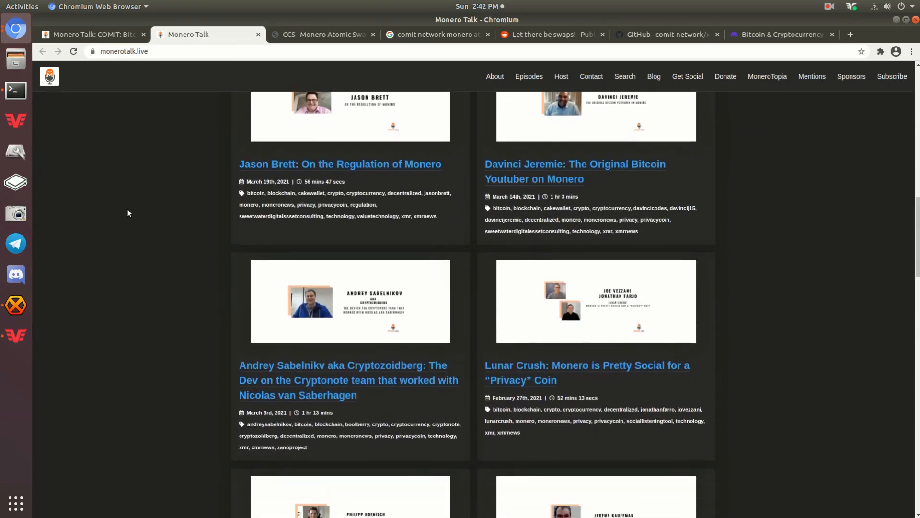
scroll(down, 3)
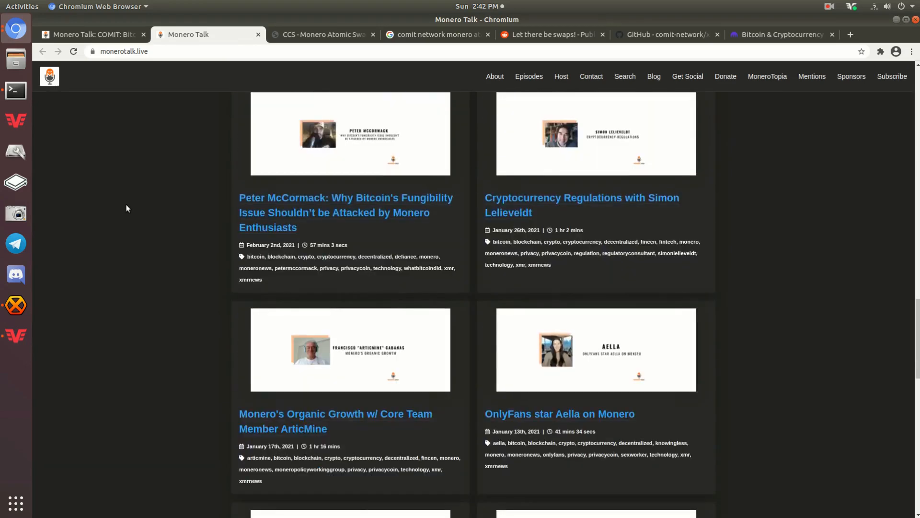
scroll(down, 3)
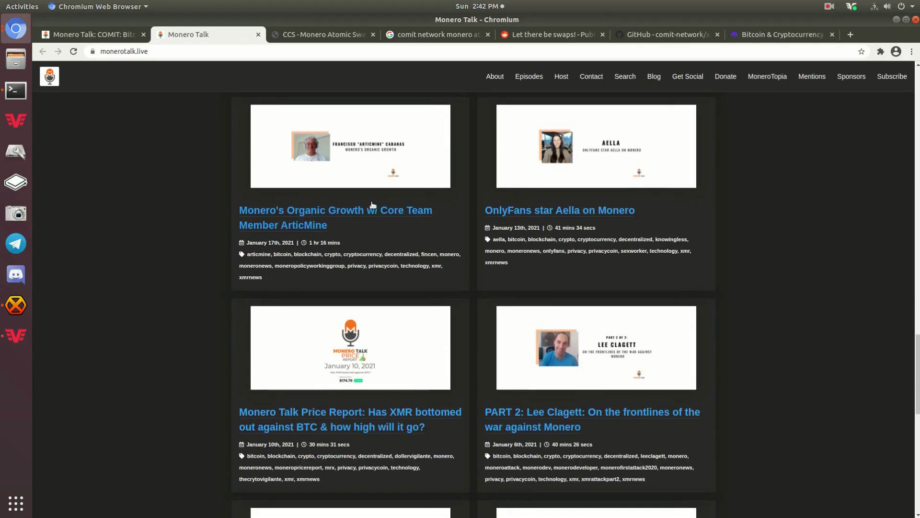
mouse_move(227, 276)
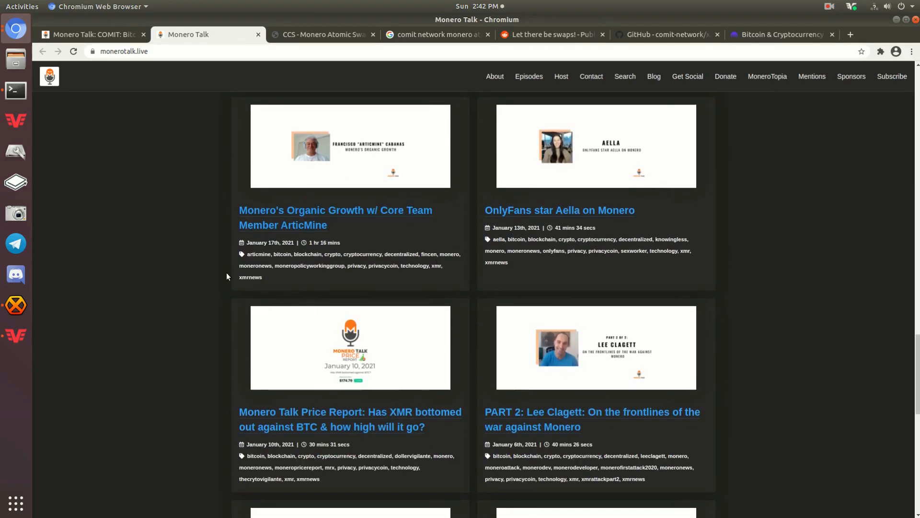
mouse_move(206, 207)
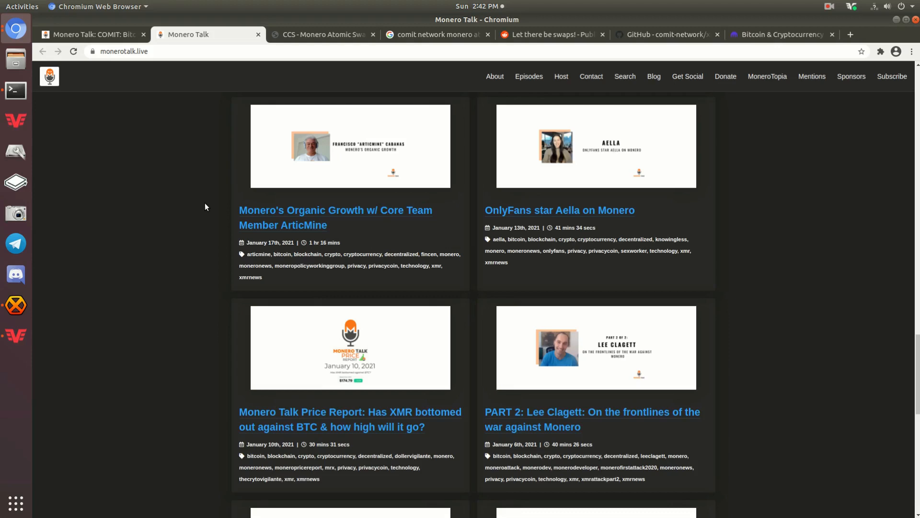
mouse_move(276, 176)
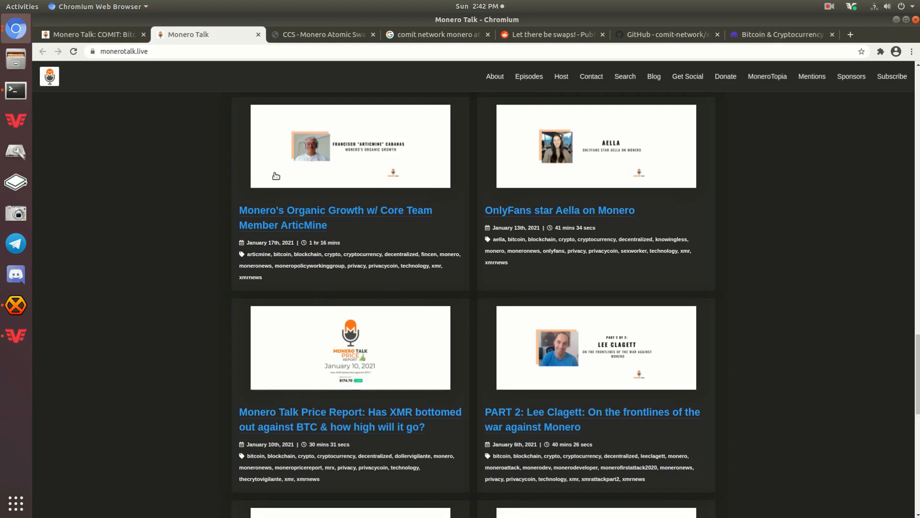
mouse_move(280, 186)
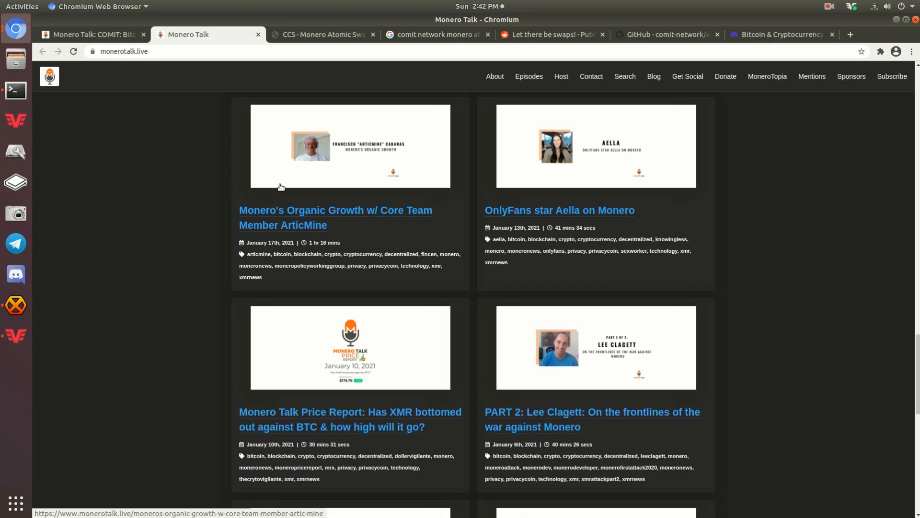
mouse_move(623, 389)
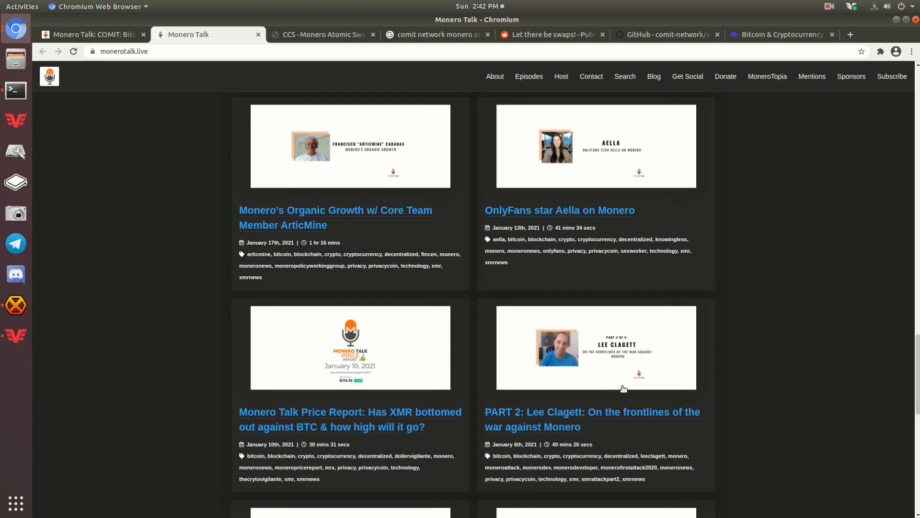
scroll(down, 3)
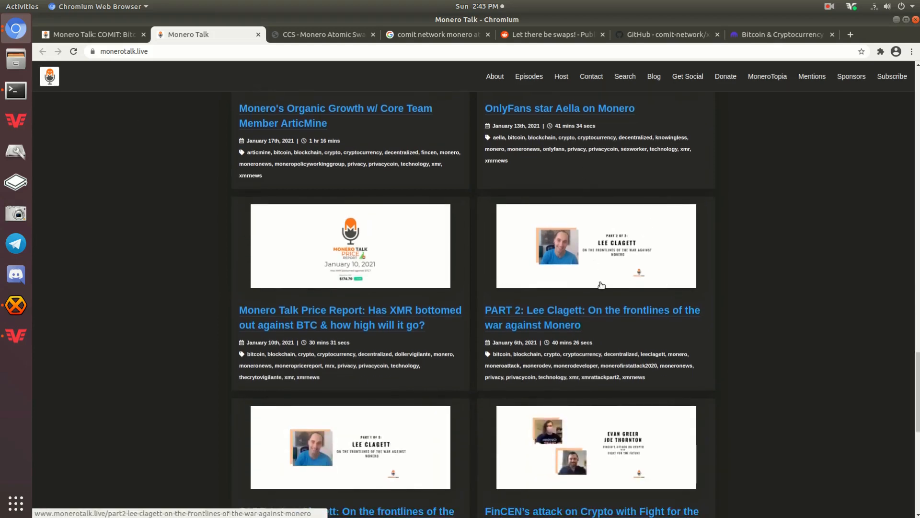
scroll(down, 3)
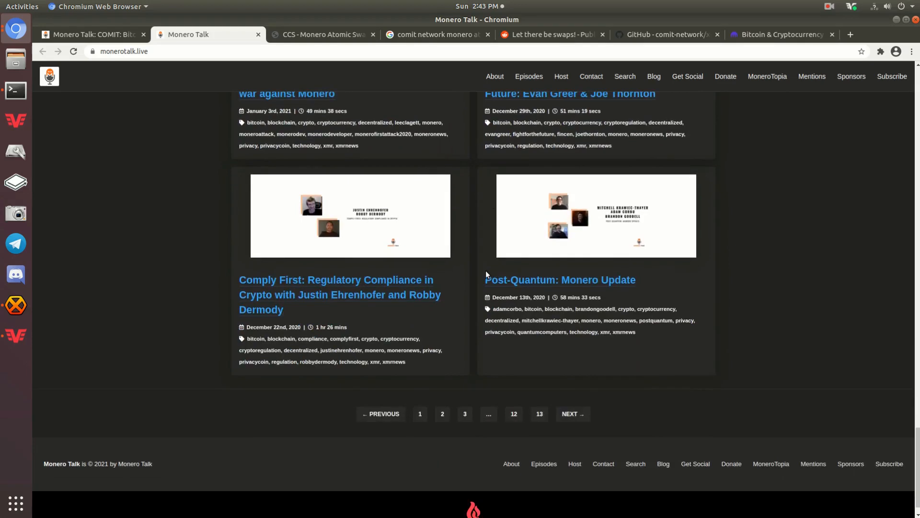
mouse_move(421, 275)
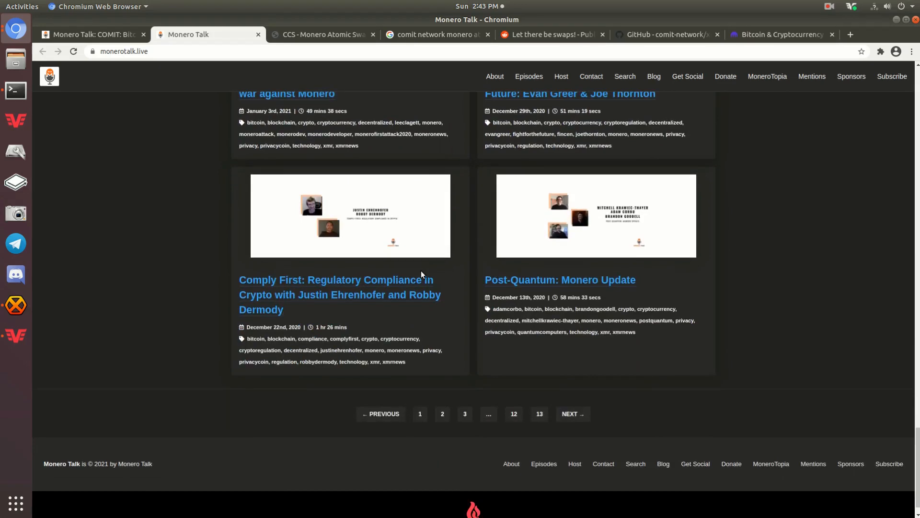
click(434, 34)
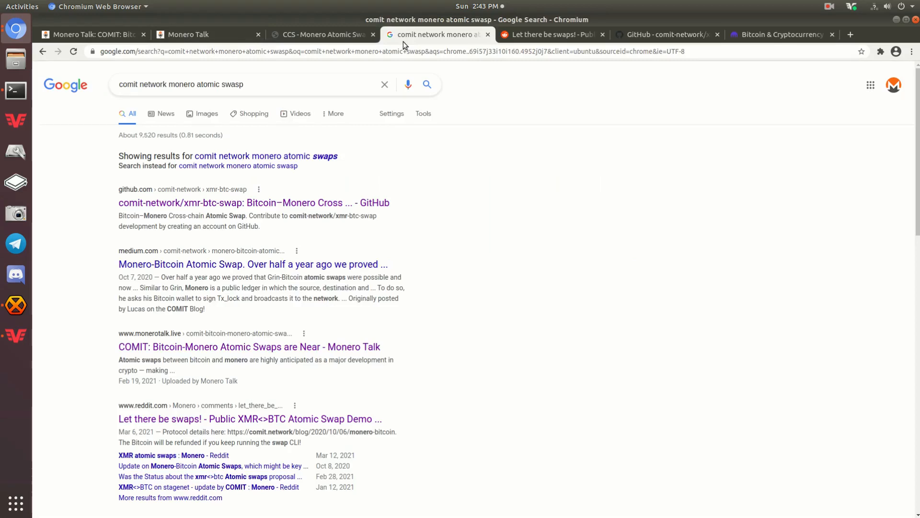
click(551, 34)
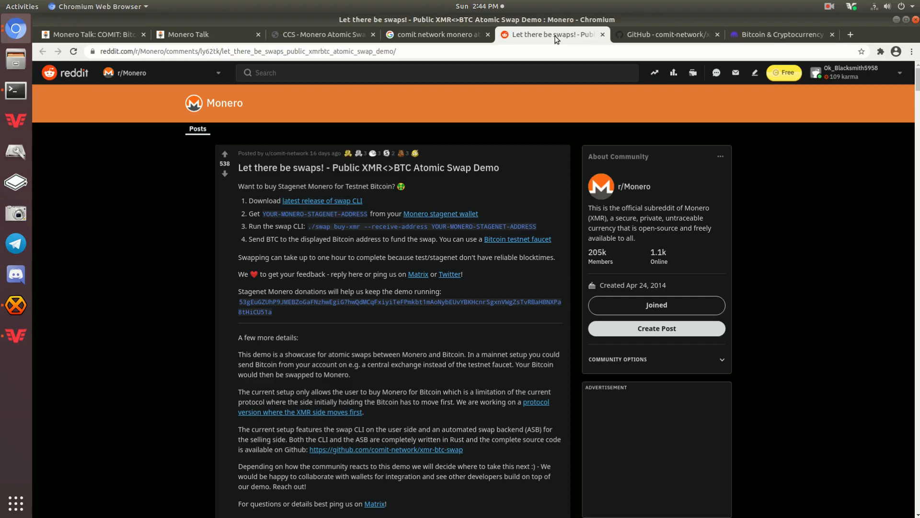
mouse_move(374, 181)
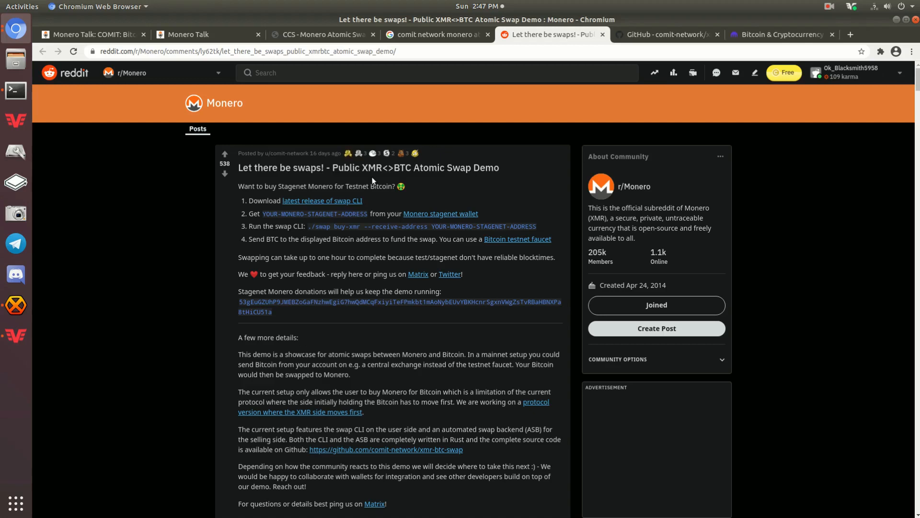
mouse_move(378, 102)
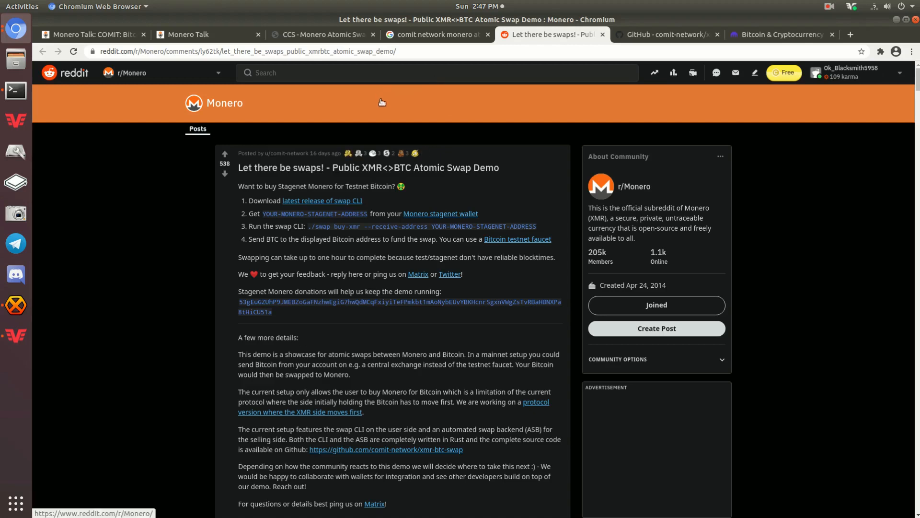
mouse_move(376, 105)
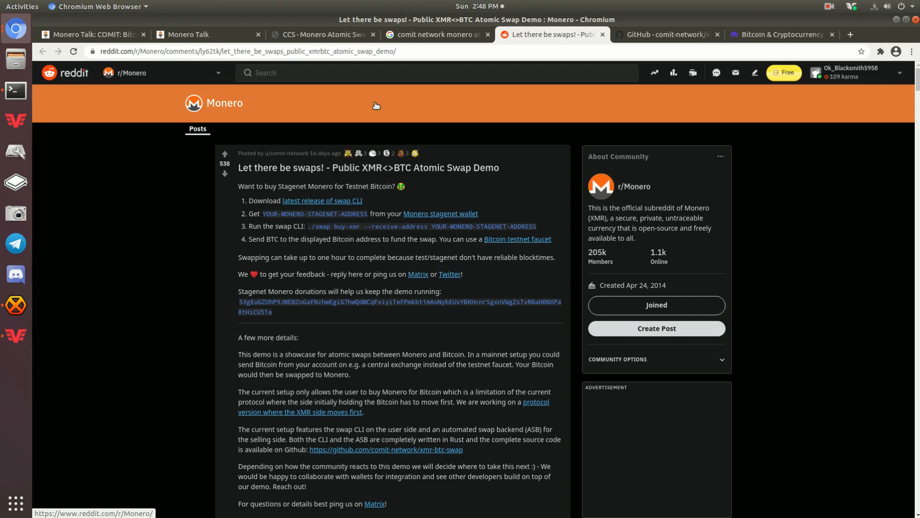
Step: Return to the Google results for comit network monero atomic swap and click the top-right window control
click(437, 34)
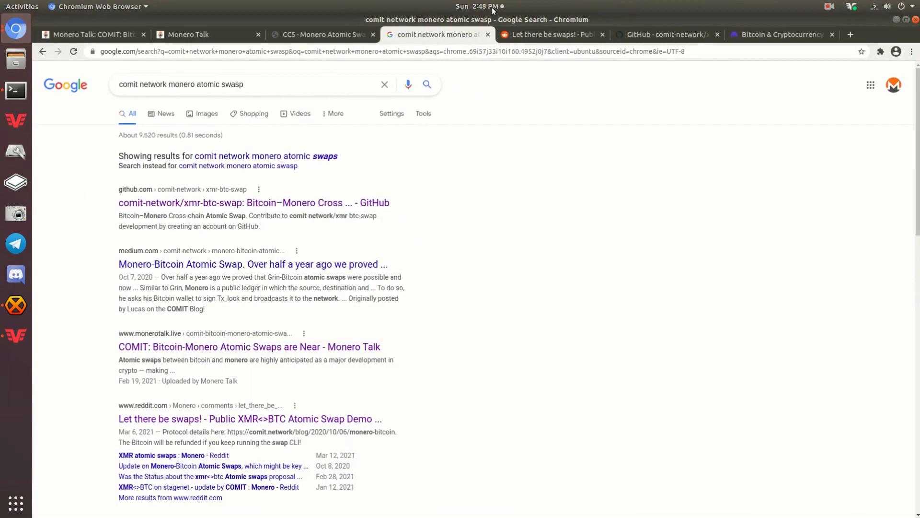
click(830, 7)
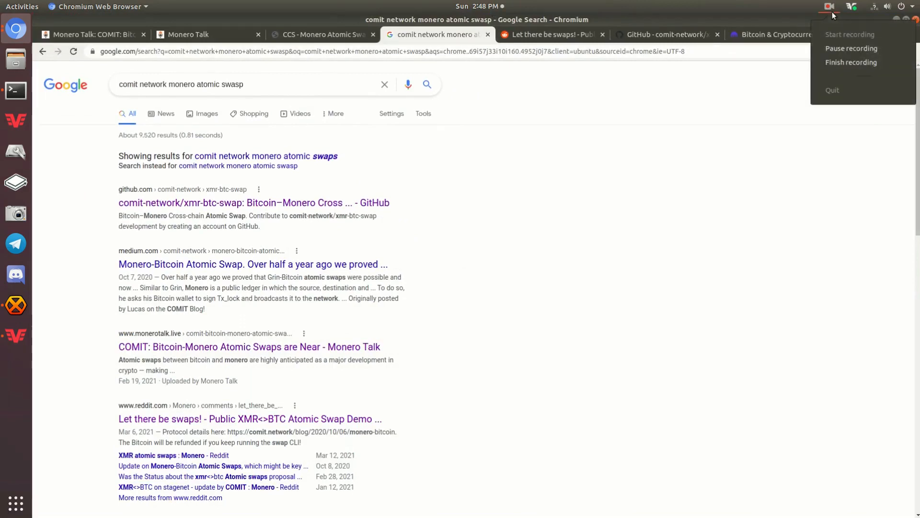